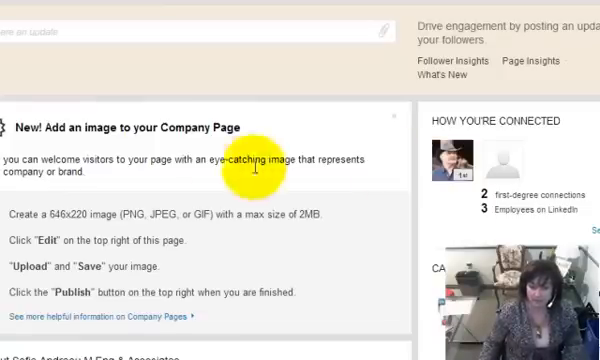
pyautogui.moveTo(62, 170)
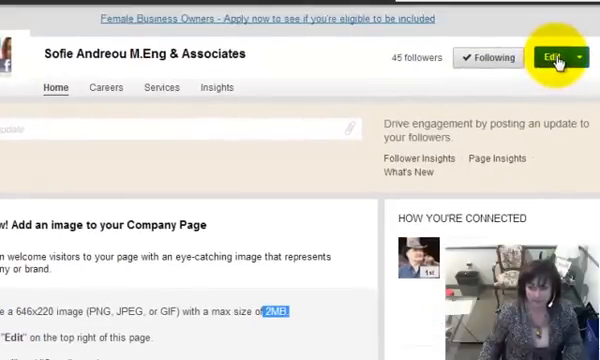
pyautogui.moveTo(30, 170)
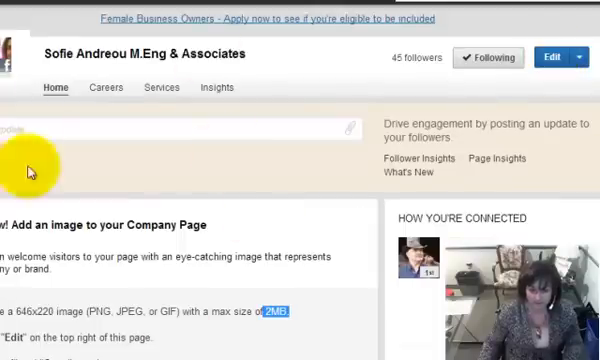
pyautogui.moveTo(115, 350)
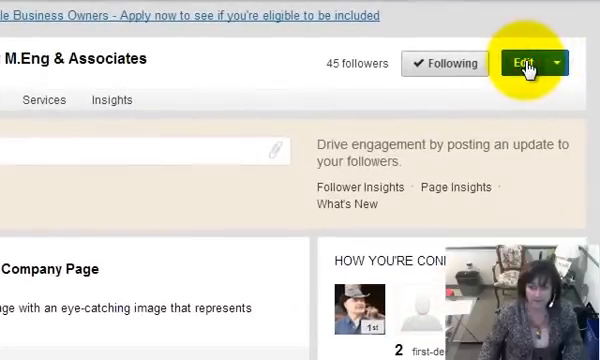
# Put the company page into edit mode and scroll down to the empty Image section
pyautogui.click(528, 61)
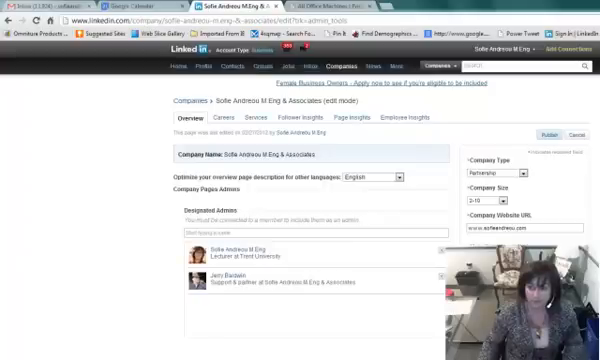
pyautogui.scroll(-3)
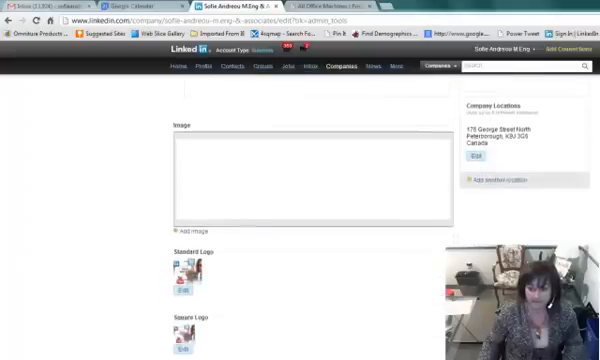
pyautogui.scroll(-3)
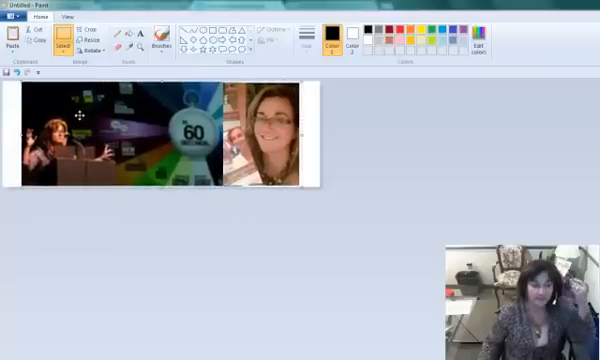
# Open Paint's File menu for the assembled speaker, stopwatch and portrait banner
pyautogui.click(12, 17)
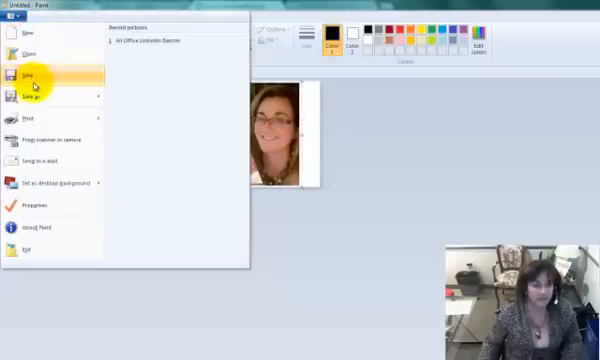
# Save the banner as a JPEG named 'LinkedIn' in the marketing folder
pyautogui.click(30, 74)
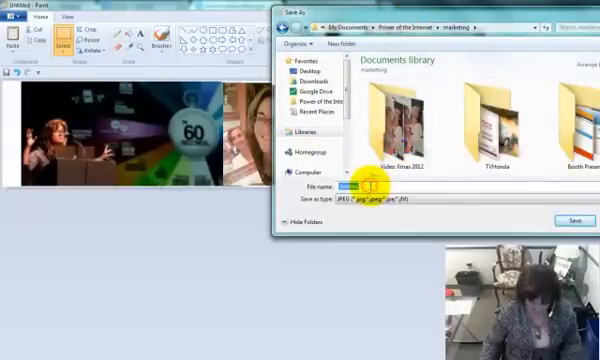
pyautogui.write('LinkedIn')
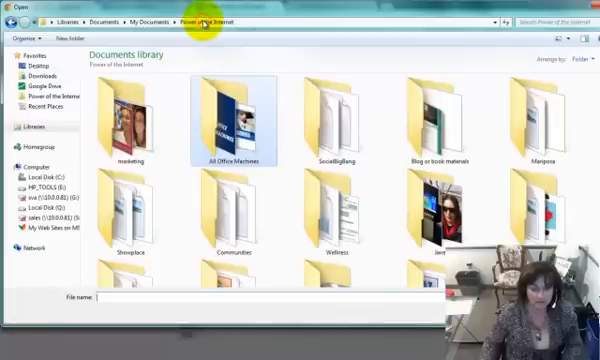
pyautogui.moveTo(125, 120)
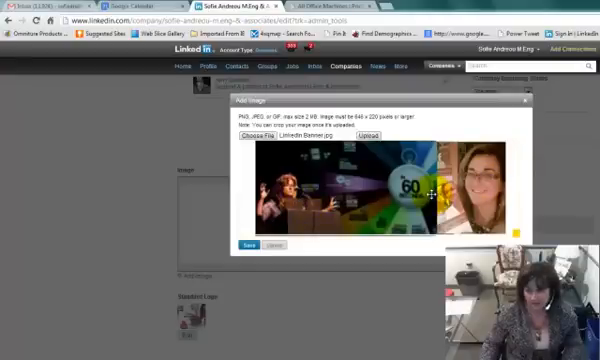
# Save the uploaded banner JPEG as the company page image in the Add Image dialog
pyautogui.click(244, 241)
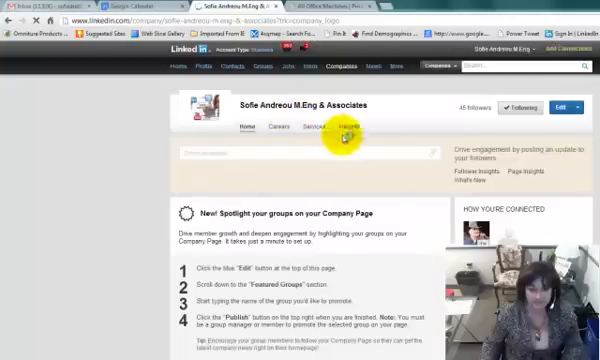
# Scroll down to see the new banner displayed above the About section
pyautogui.scroll(-3)
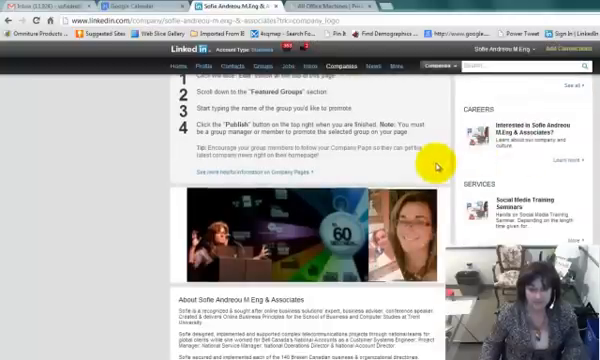
pyautogui.scroll(-3)
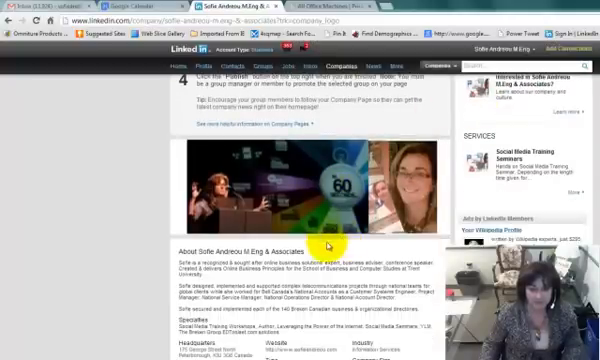